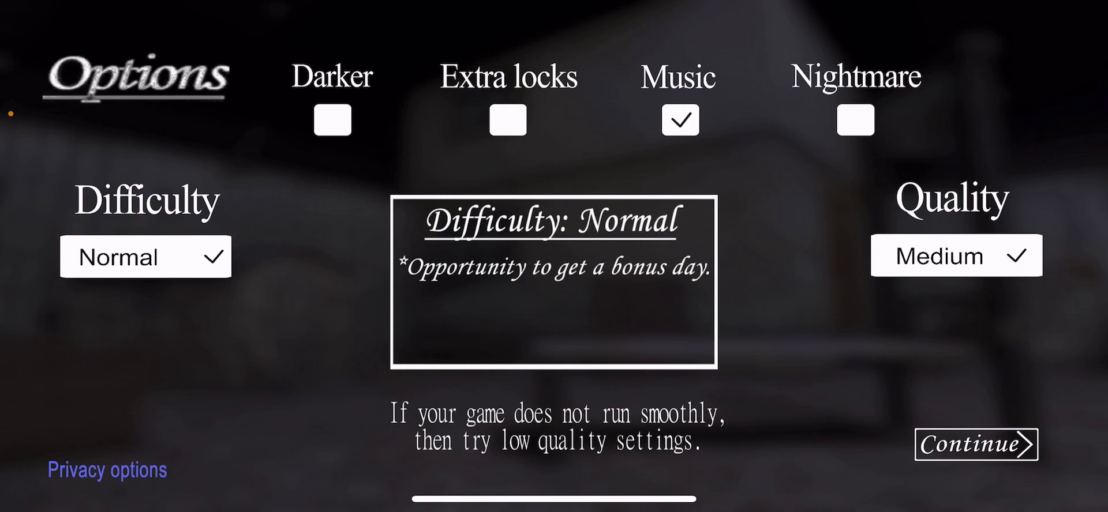
Choose Easy difficulty with music left on and continue to the intro tips.
{"action": "left_click", "coordinate": [146, 257]}
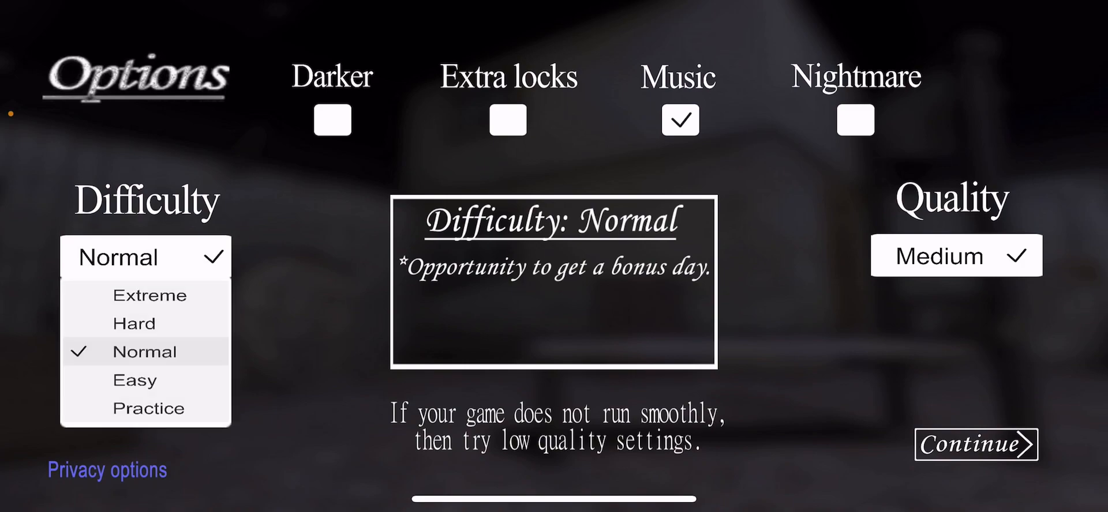
{"action": "left_click", "coordinate": [133, 380]}
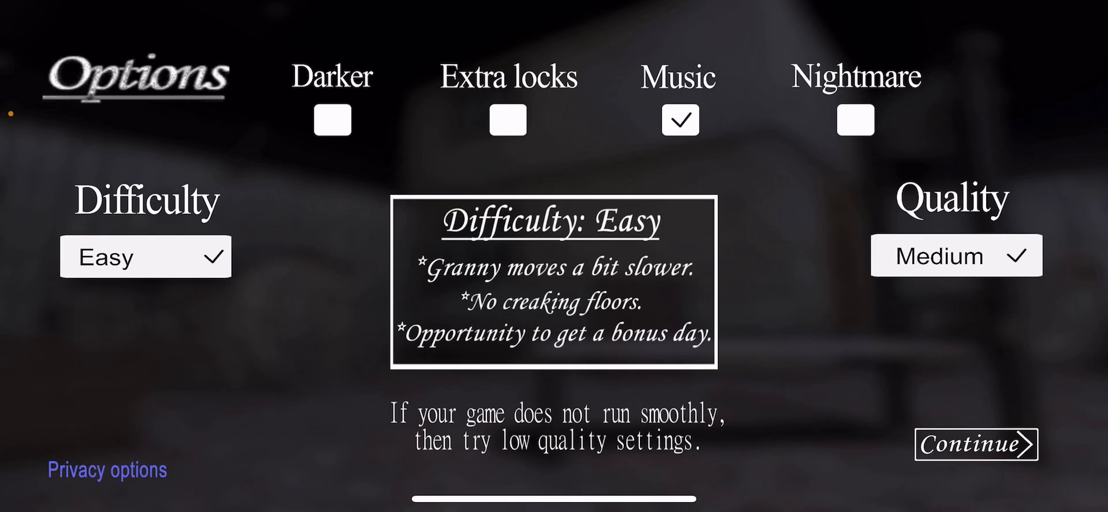
{"action": "left_click", "coordinate": [977, 445]}
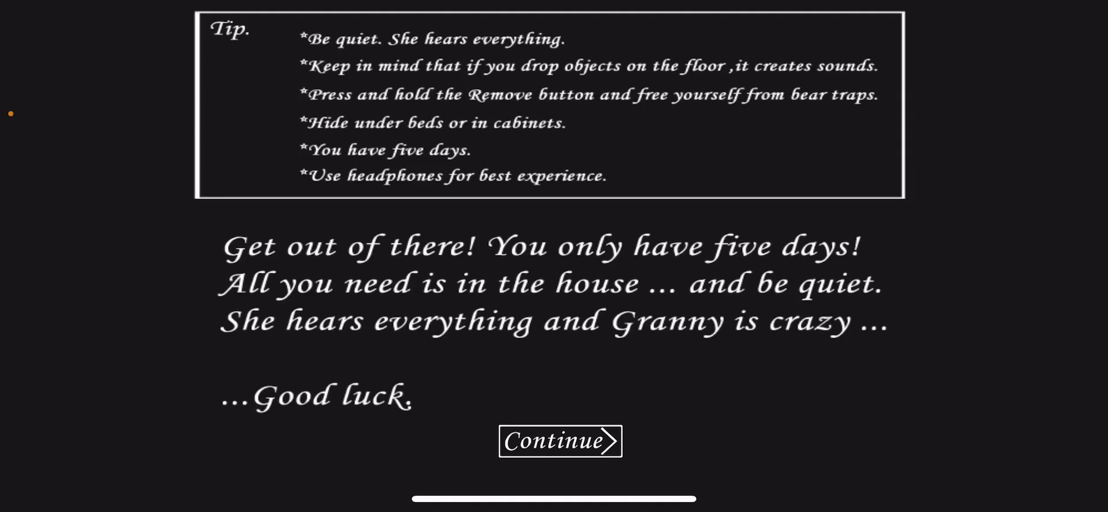
Dismiss the intro tips and begin play inside the house.
{"action": "left_click", "coordinate": [559, 441]}
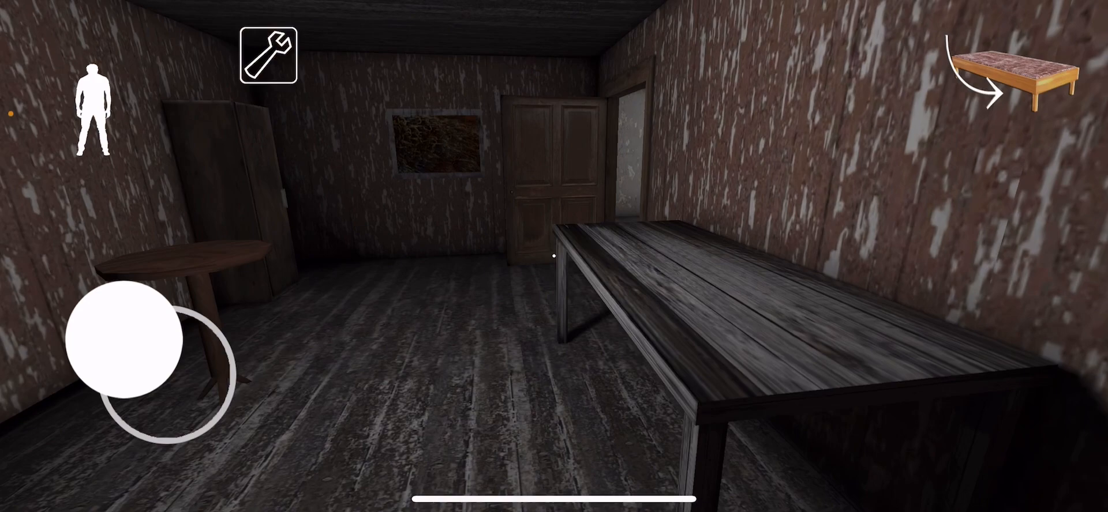
Walk through the table room toward the pliers and take them.
{"action": "left_click_drag", "start_coordinate": [134, 346], "coordinate": [170, 333]}
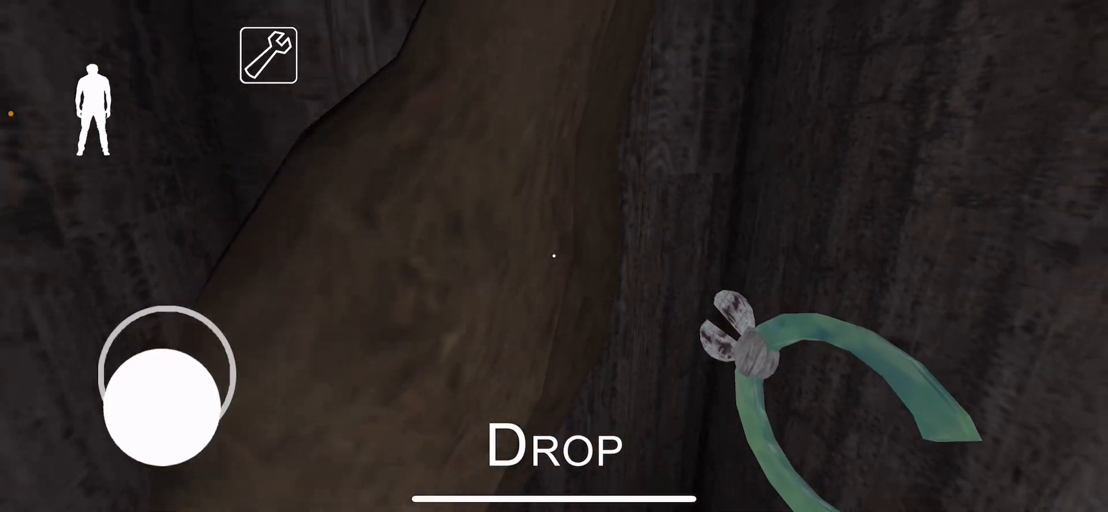
Move onward along the dark passage to the workbench near the safe, pliers in hand.
{"action": "left_click_drag", "start_coordinate": [166, 379], "coordinate": [138, 375]}
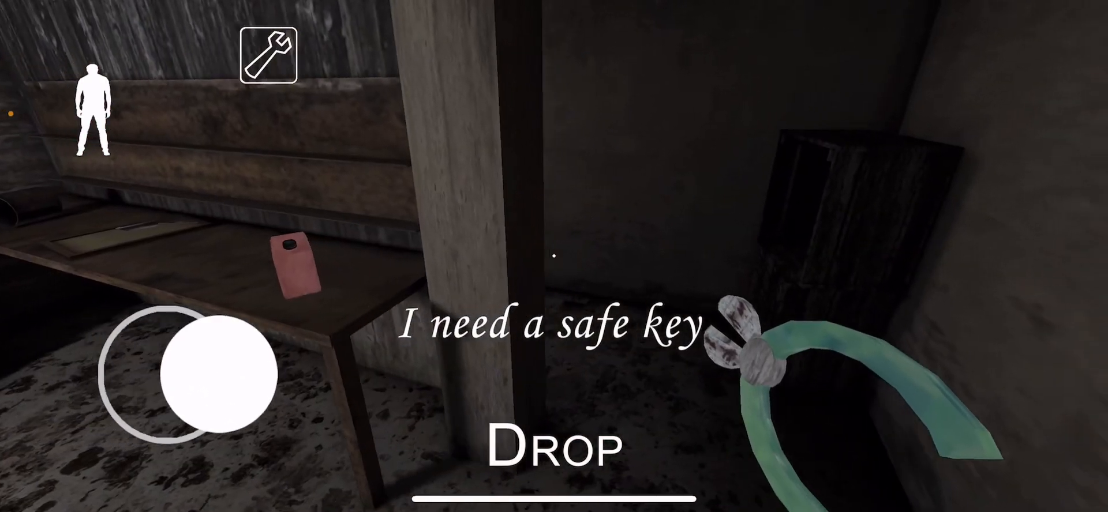
Leave the locked safe and look around the garage shelves beside the old car.
{"action": "left_click_drag", "start_coordinate": [187, 360], "coordinate": [180, 319]}
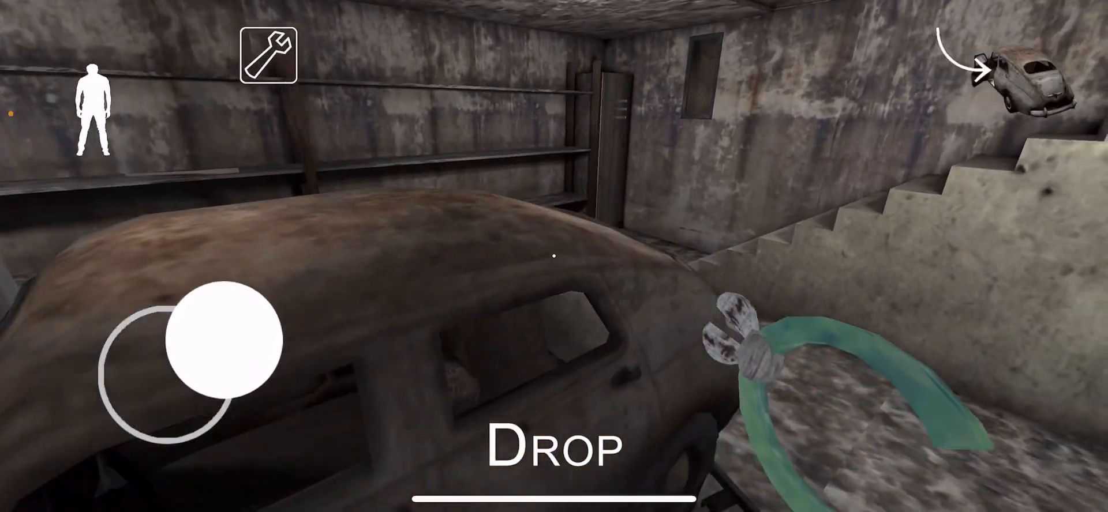
{"action": "left_click_drag", "start_coordinate": [223, 340], "coordinate": [190, 319]}
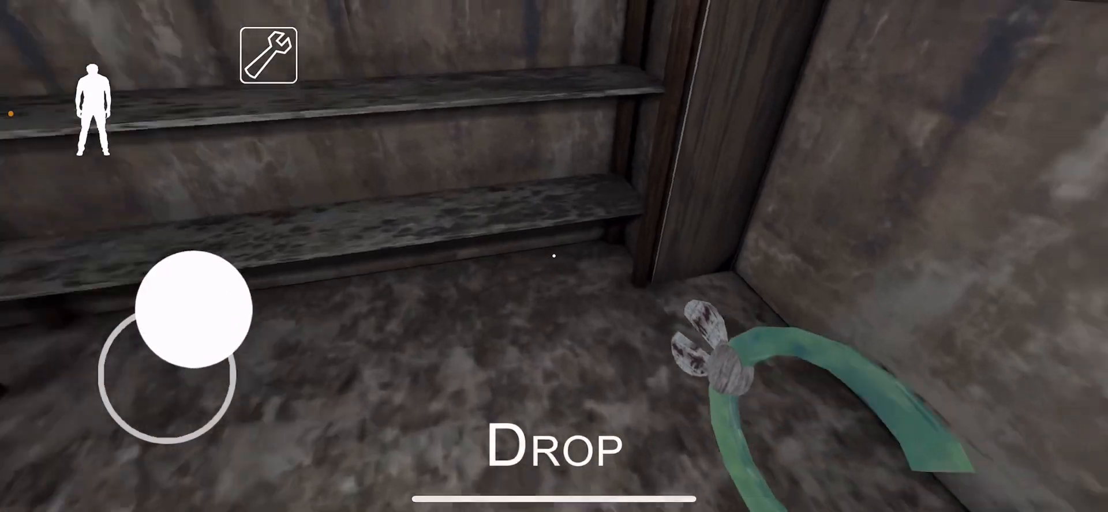